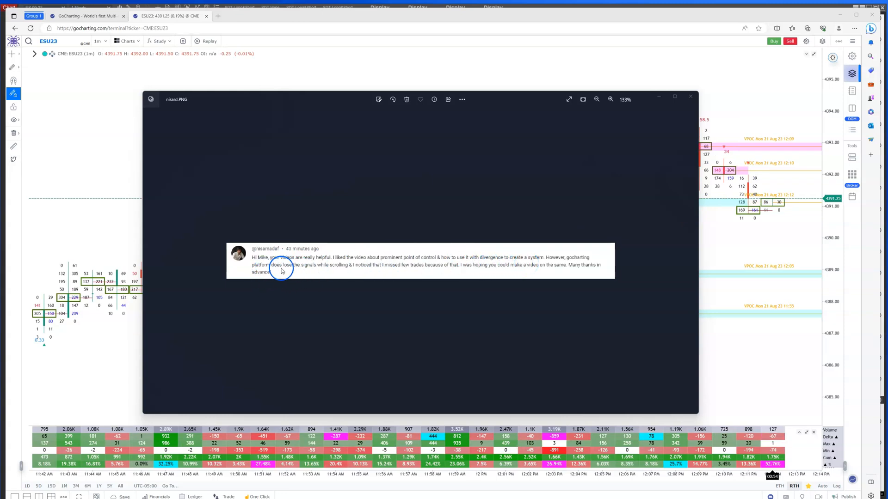
pyautogui.moveTo(372, 273)
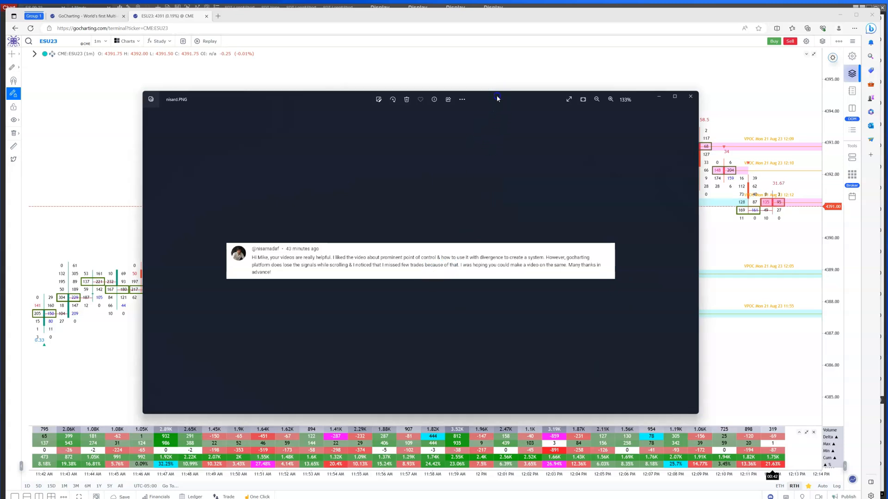
# Close the comment screenshot so the ESU23 footprint chart shows again
pyautogui.click(690, 96)
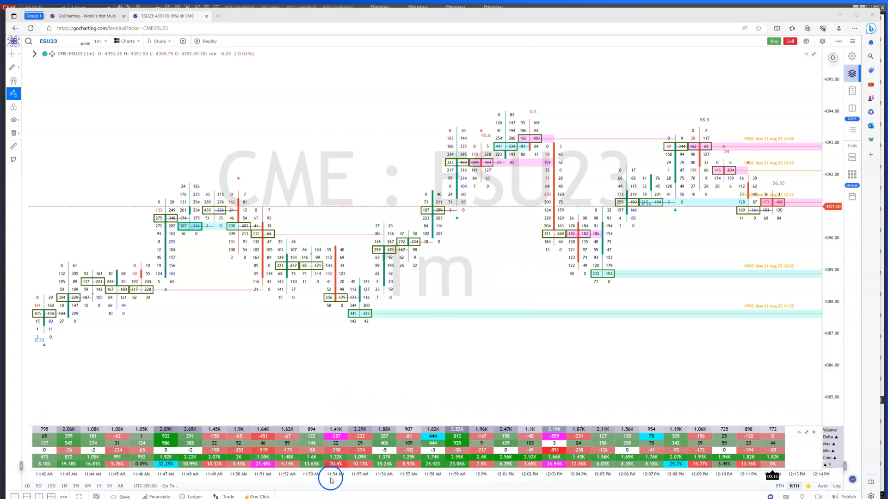
pyautogui.moveTo(365, 299)
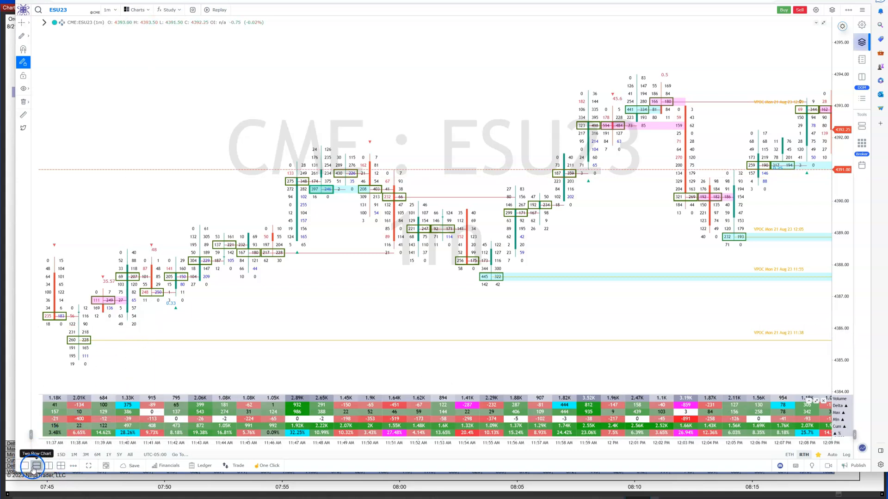
# Try stacked and four-chart layouts, then settle on two side-by-side ESU23 charts
pyautogui.click(48, 465)
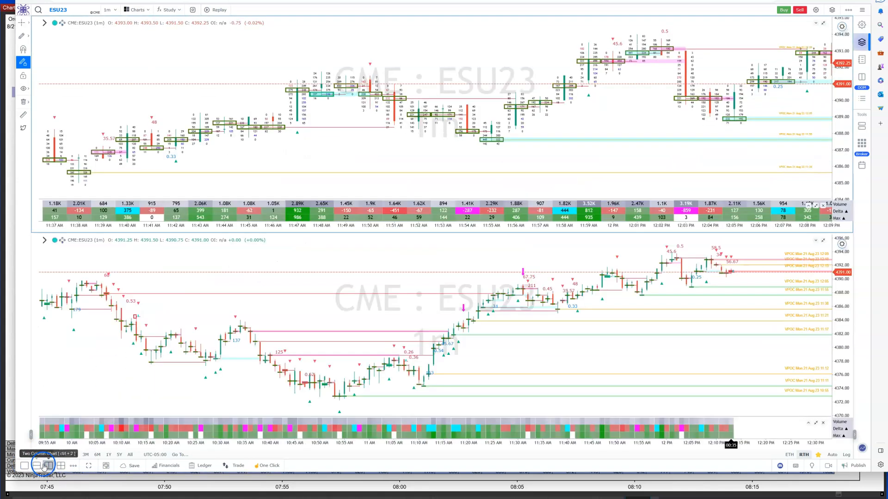
pyautogui.click(49, 465)
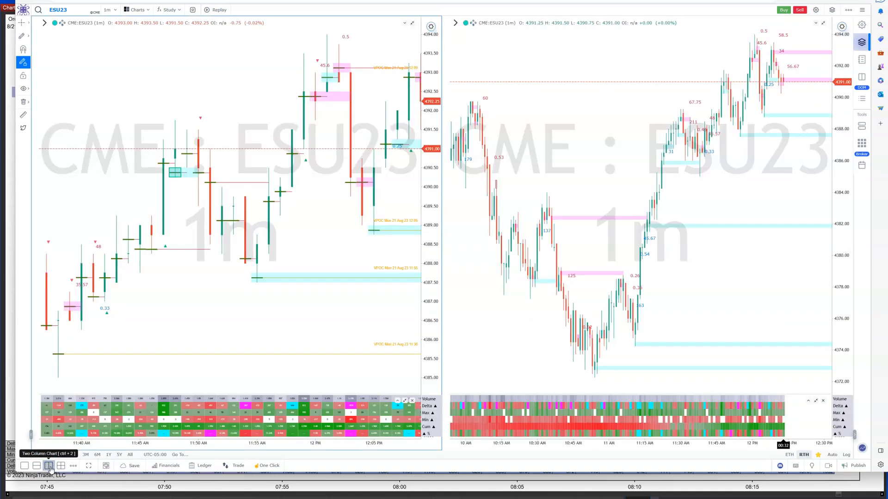
pyautogui.click(59, 465)
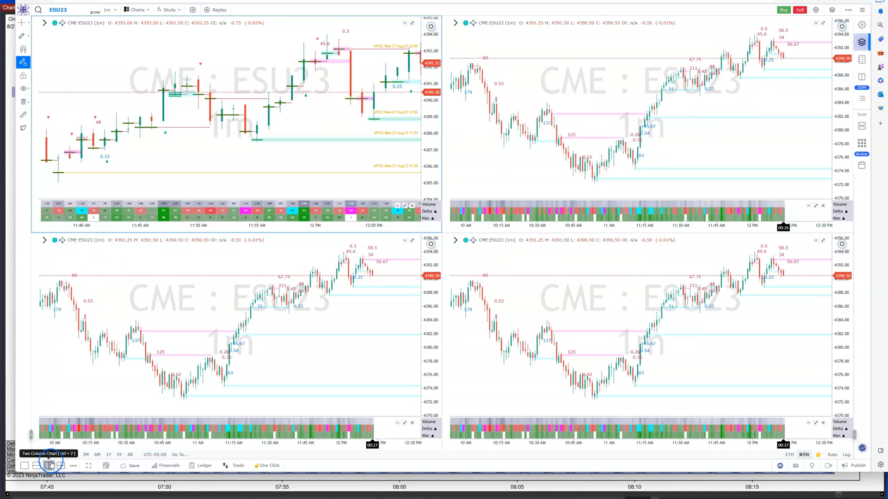
pyautogui.click(61, 465)
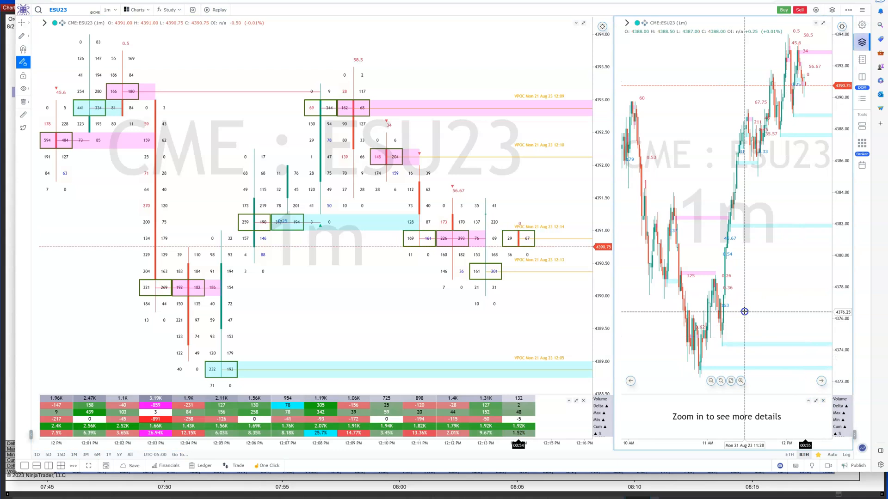
pyautogui.moveTo(808, 370)
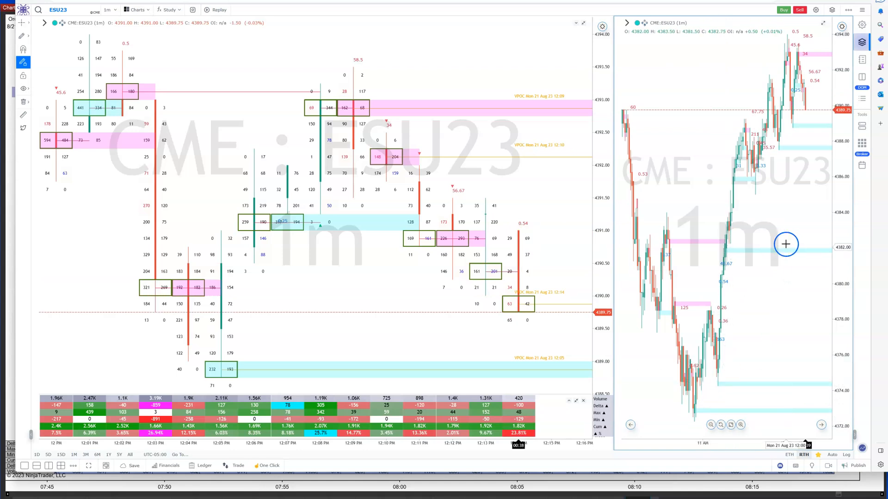
pyautogui.moveTo(702, 412)
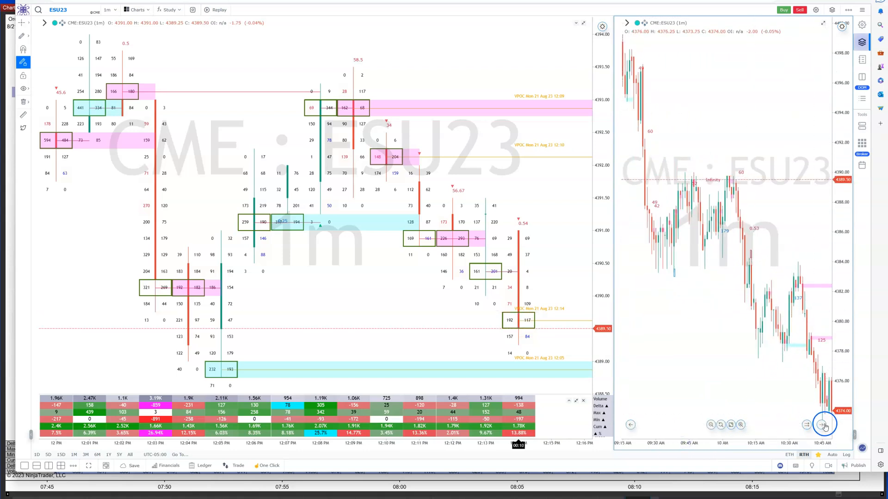
# Jump the narrow bar chart to its latest bars
pyautogui.click(820, 425)
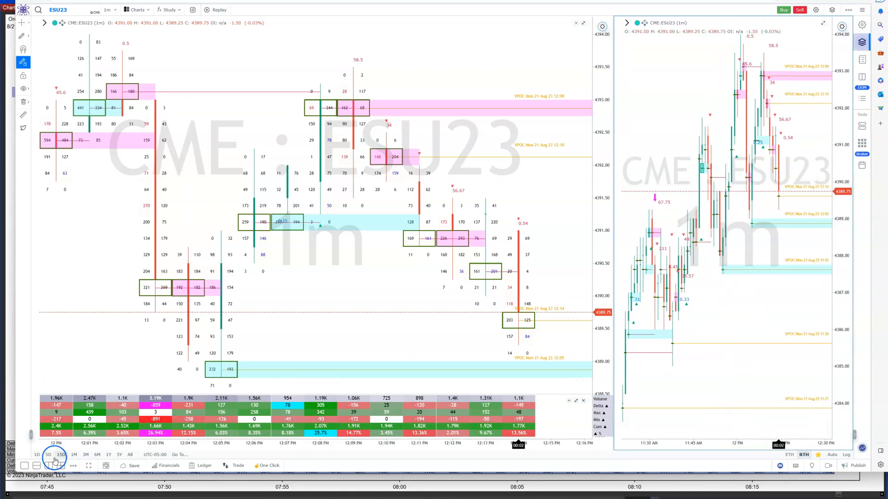
pyautogui.moveTo(59, 465)
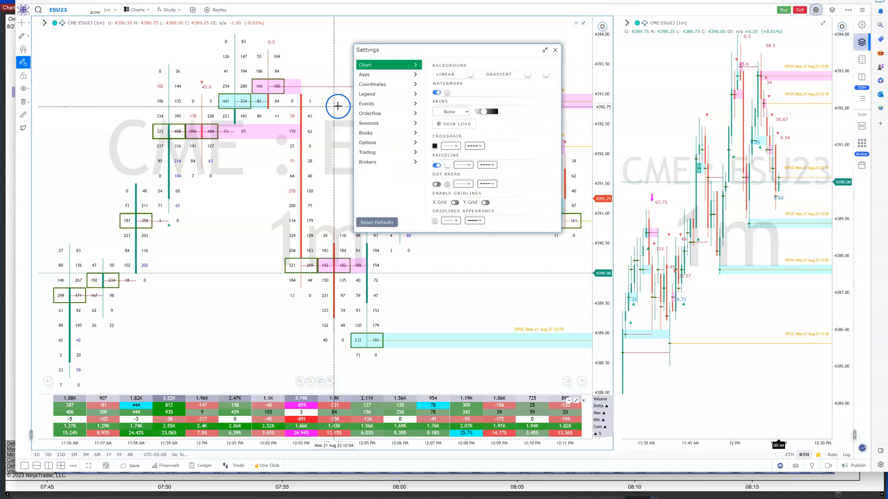
# In Orderflow settings, toggle Tick Manager Auto Mode on for the footprint
pyautogui.click(369, 113)
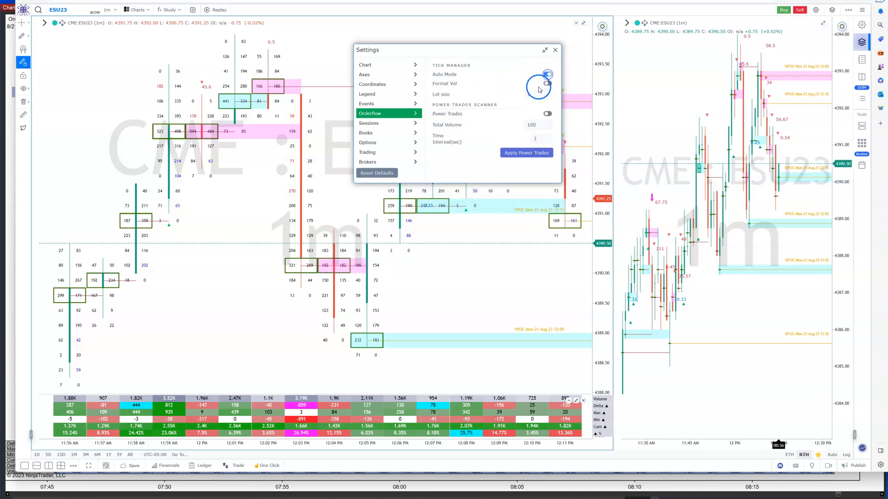
pyautogui.click(546, 74)
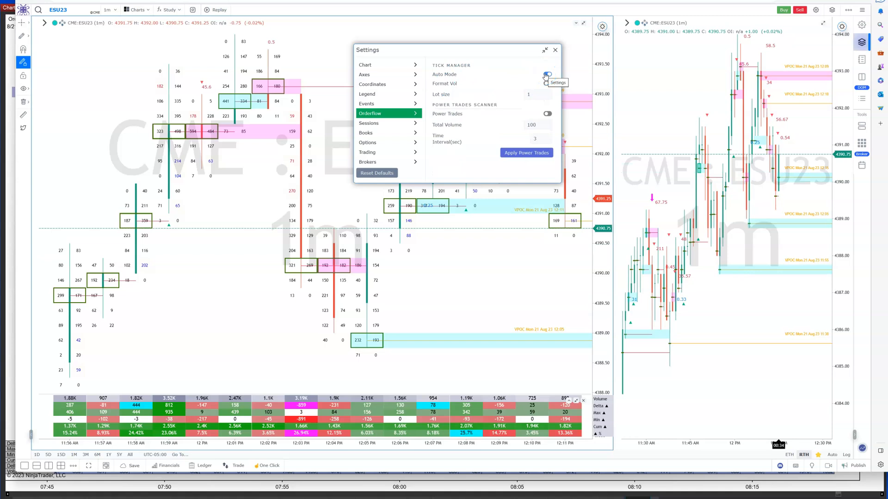
pyautogui.click(545, 74)
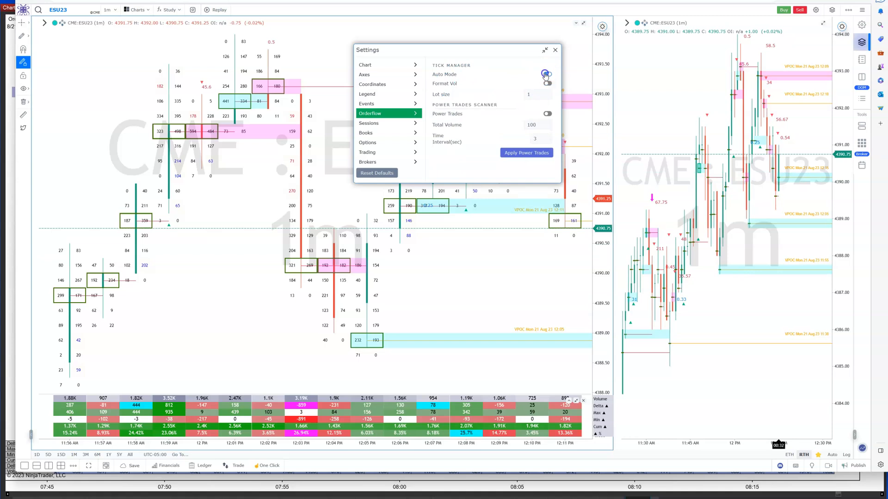
pyautogui.click(545, 74)
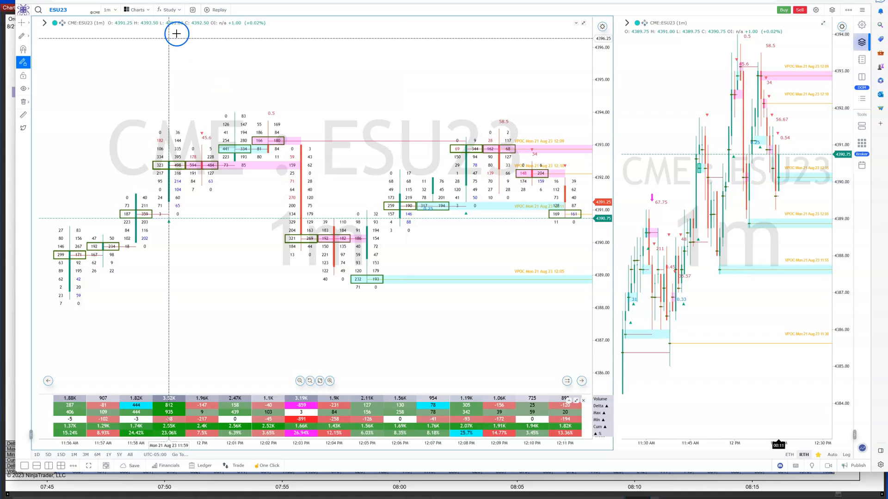
# Load MNQU23 Micro Nasdaq in the left footprint chart, then switch back to ESU23
pyautogui.write('M')
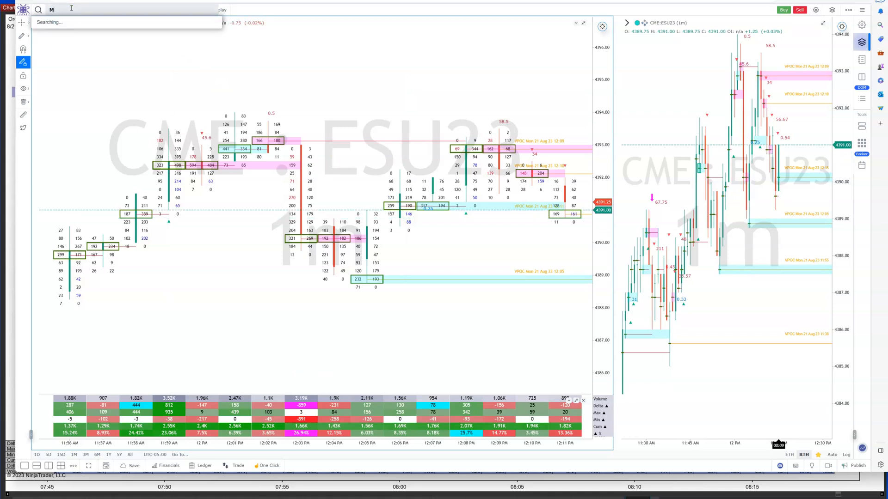
pyautogui.write('NQ')
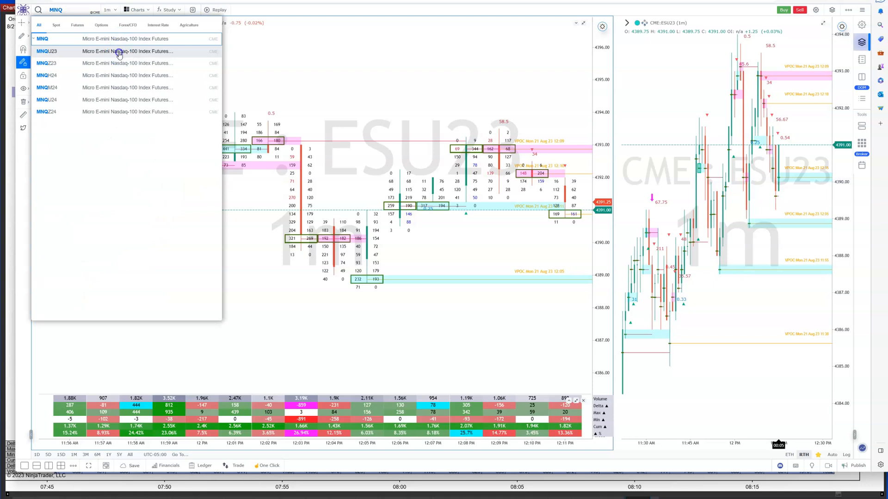
pyautogui.click(47, 51)
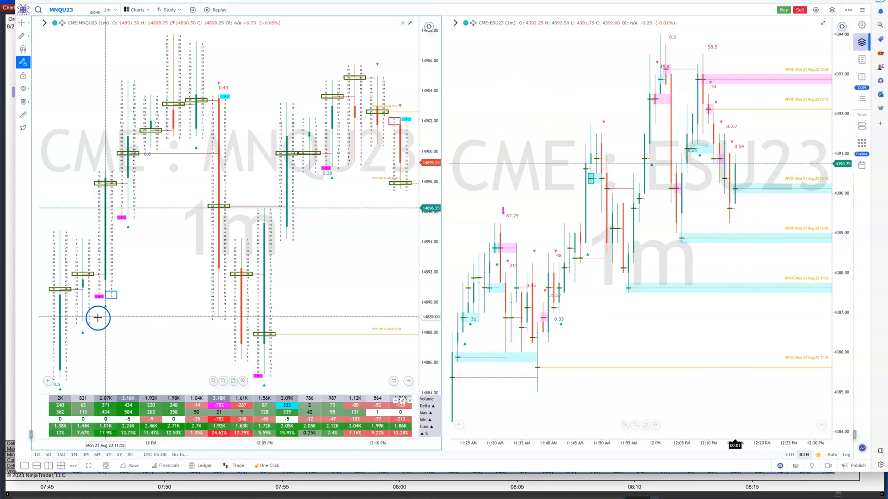
pyautogui.moveTo(265, 373)
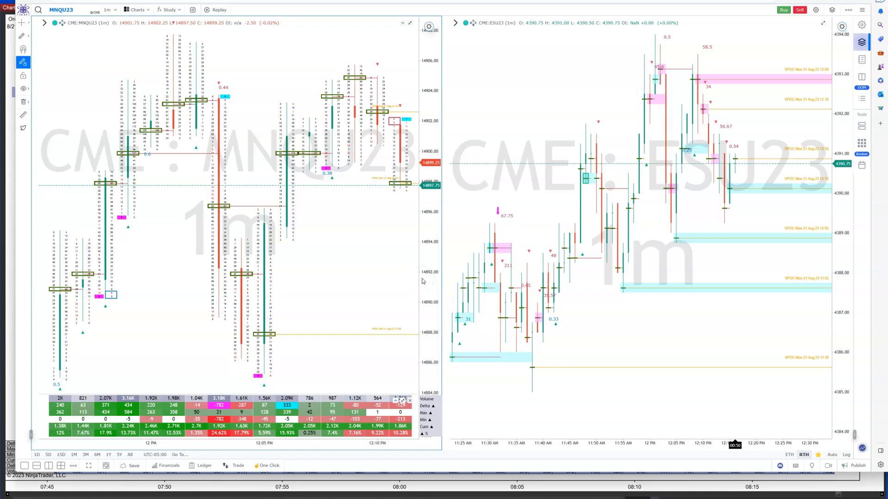
pyautogui.moveTo(331, 211)
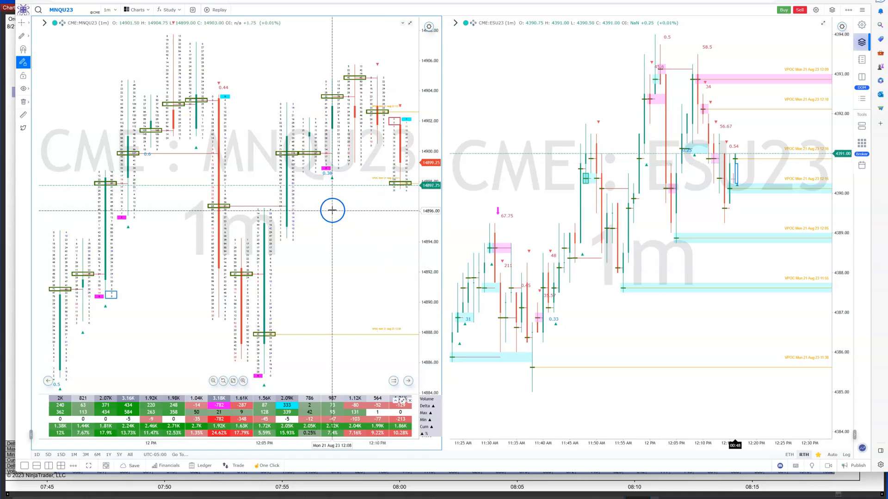
pyautogui.moveTo(266, 278)
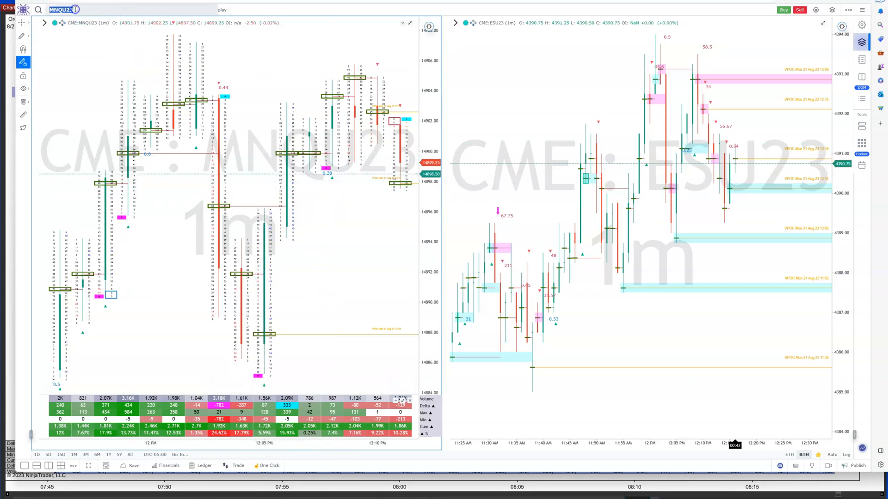
pyautogui.write('ESU')
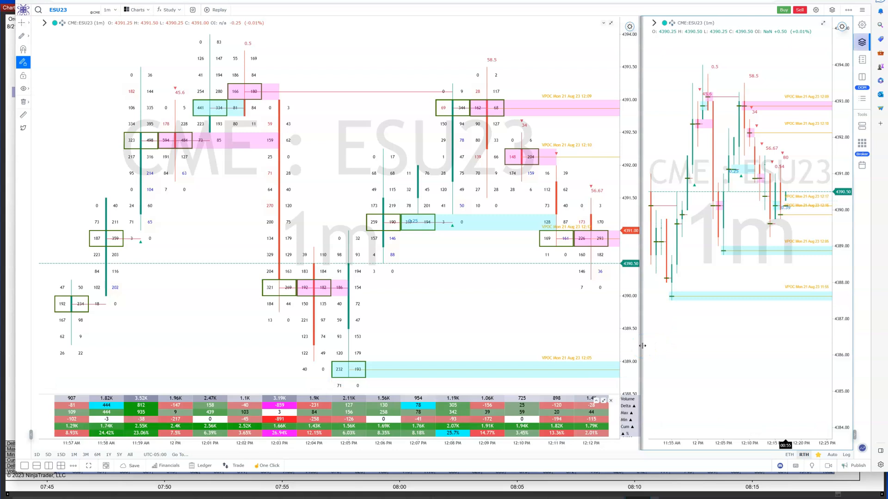
pyautogui.moveTo(781, 121)
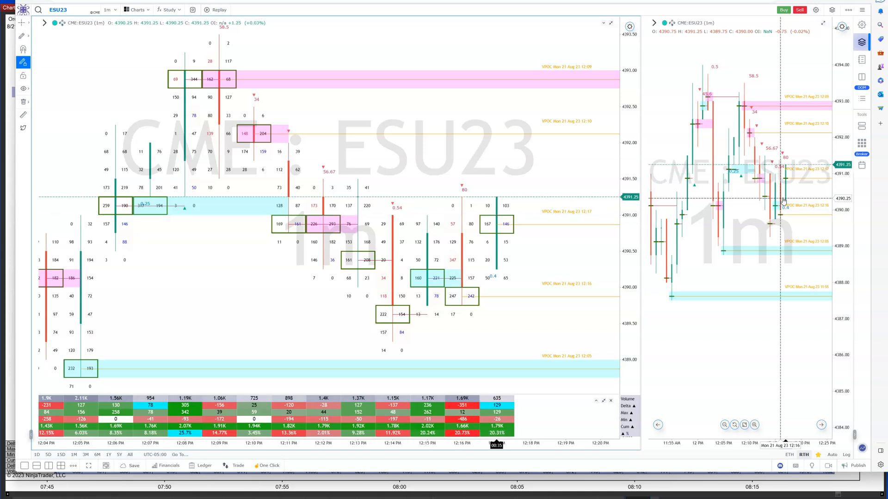
pyautogui.moveTo(769, 231)
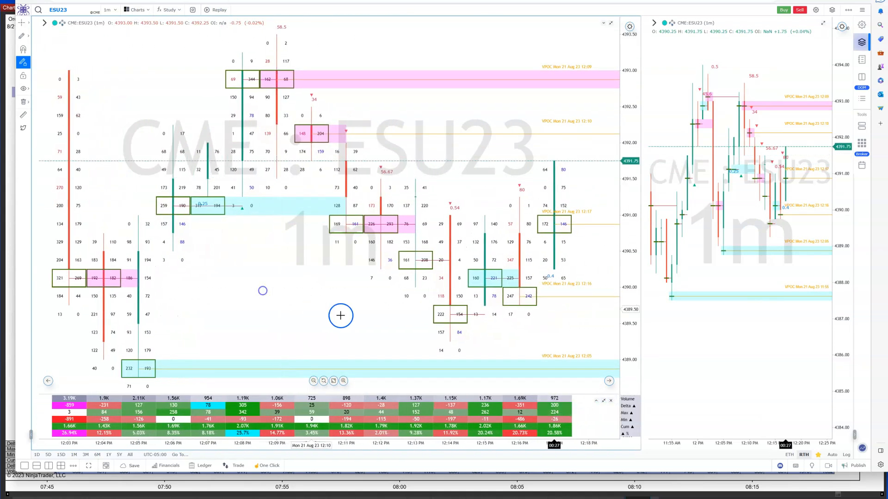
pyautogui.moveTo(371, 324)
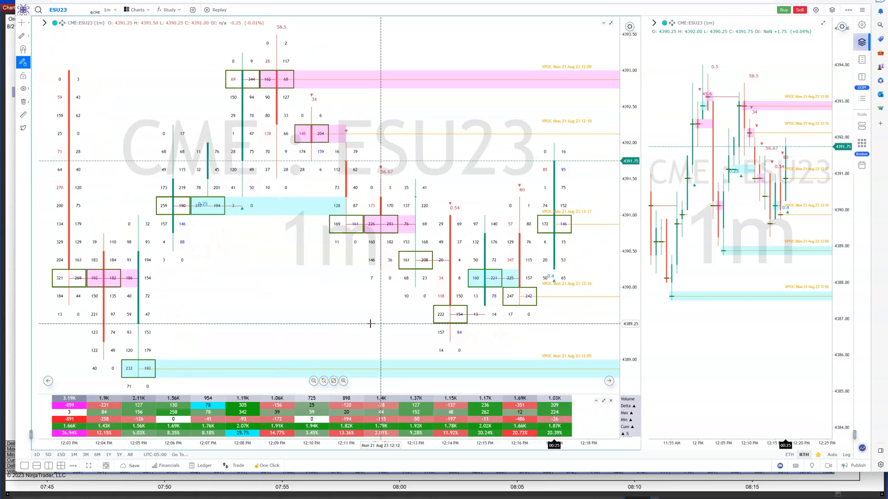